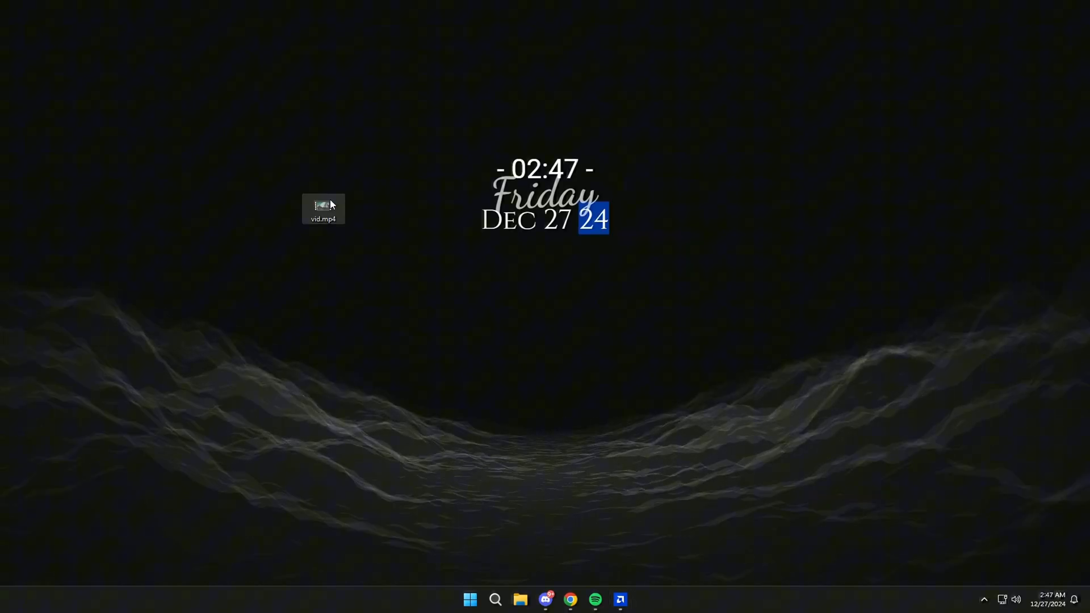
Step: Create a new desktop folder named Videos to hold vid.mp4
{"action": "double_click", "coordinate": [322, 207]}
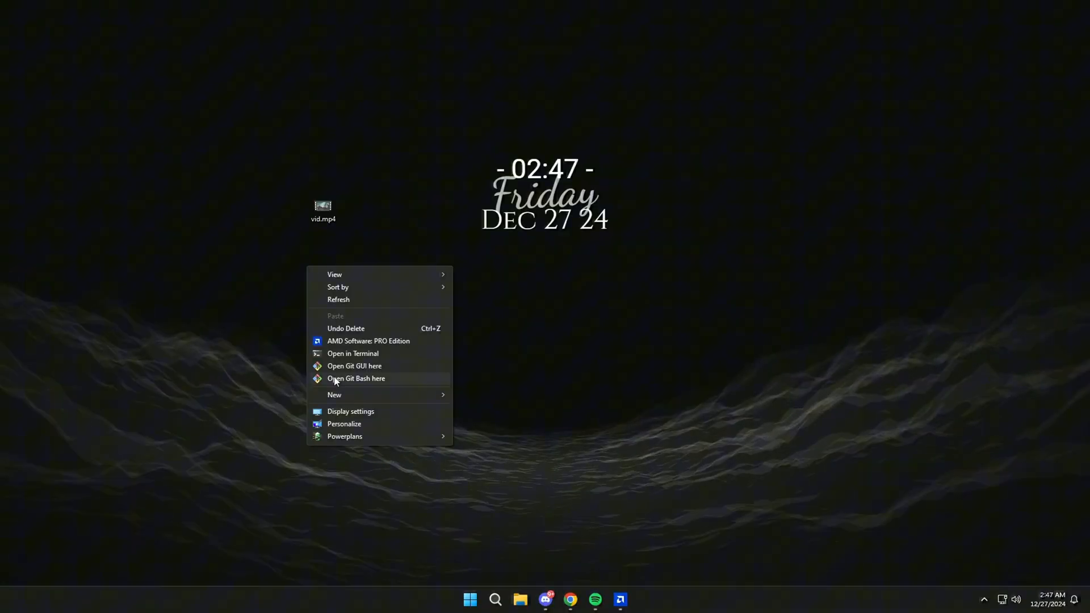
{"action": "left_click", "coordinate": [335, 394]}
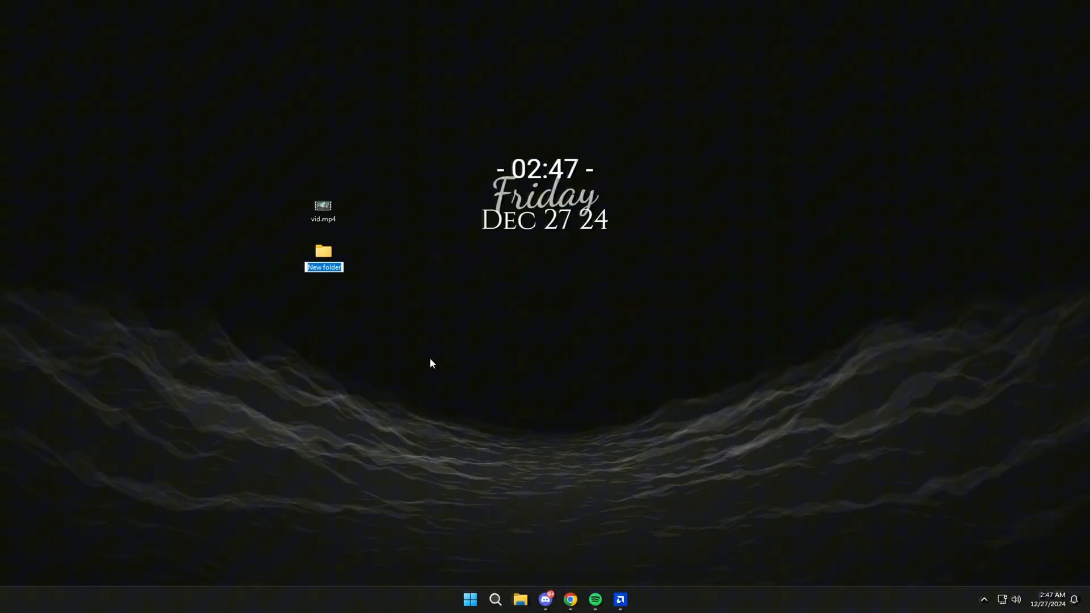
{"action": "type", "text": "Videos"}
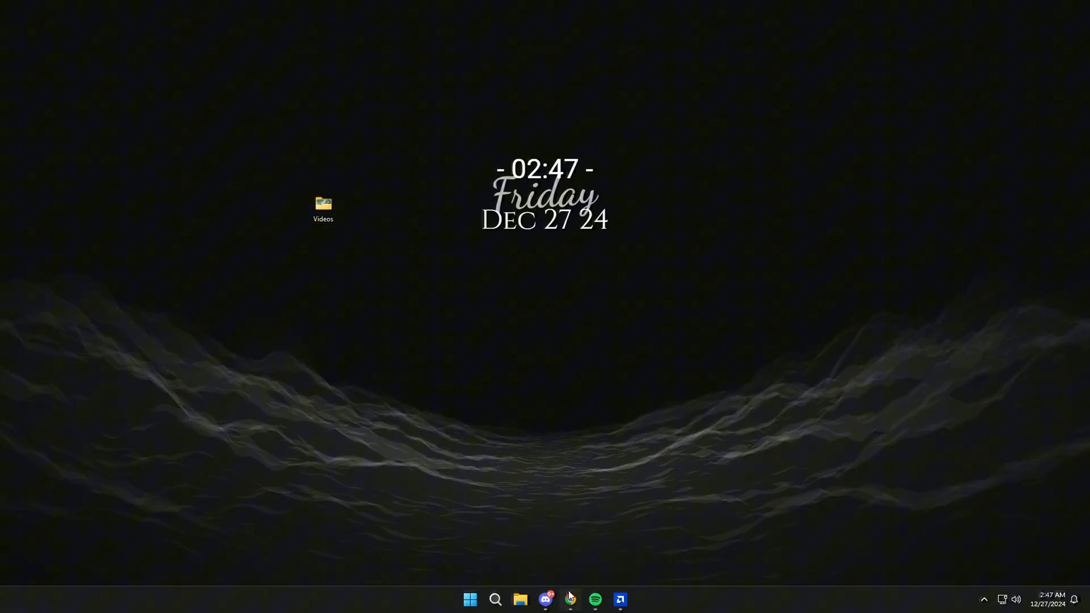
Step: Attach vid.mp4 (54 MB) from Desktop > Videos as the single item in the WeTransfer transfer
{"action": "left_click", "coordinate": [570, 600]}
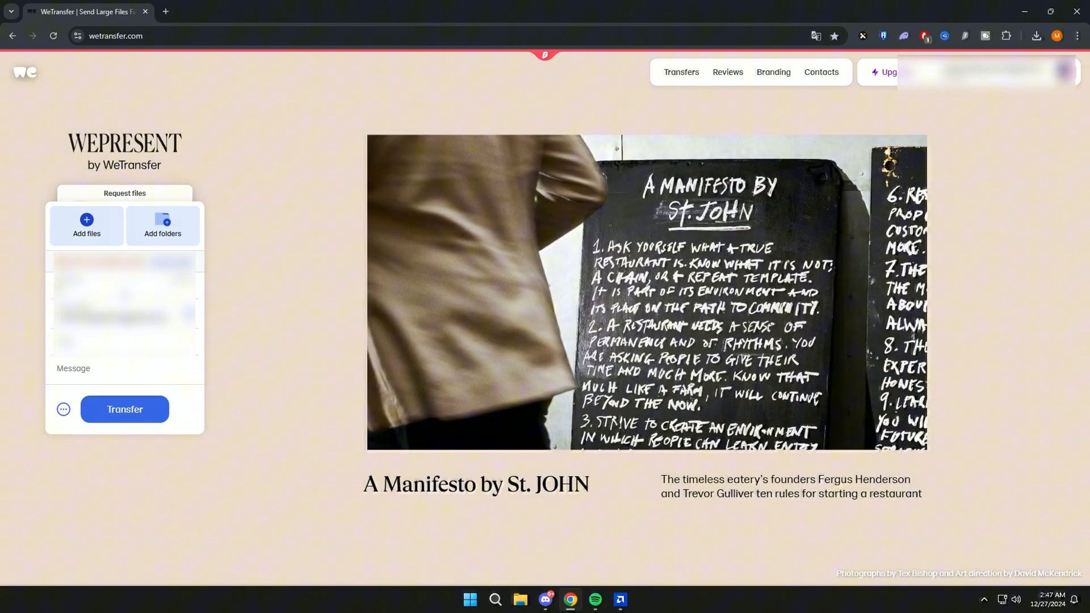
{"action": "left_click", "coordinate": [87, 225]}
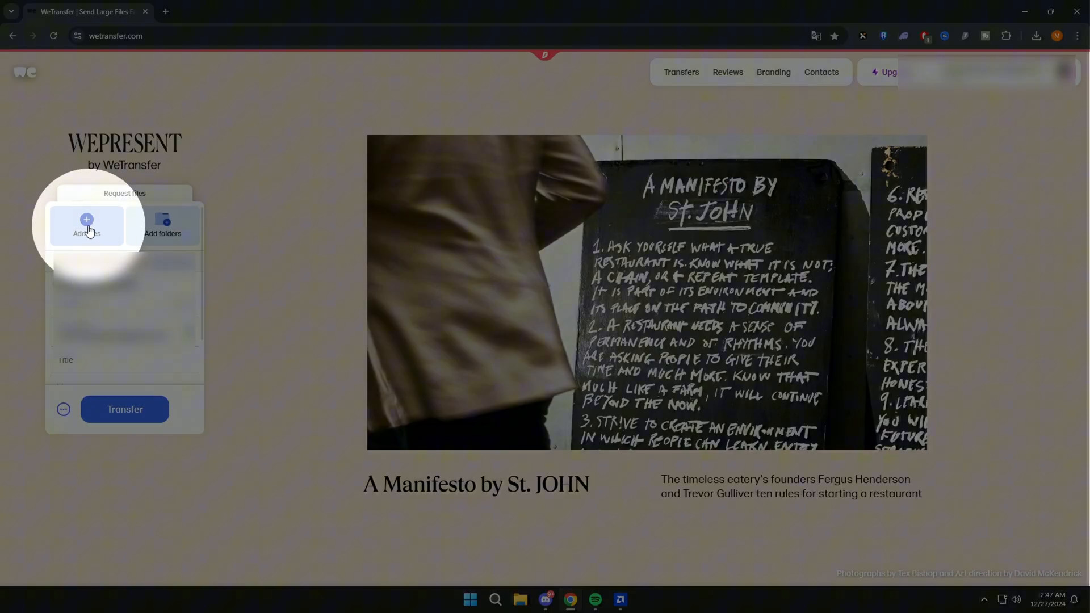
{"action": "left_click", "coordinate": [86, 224]}
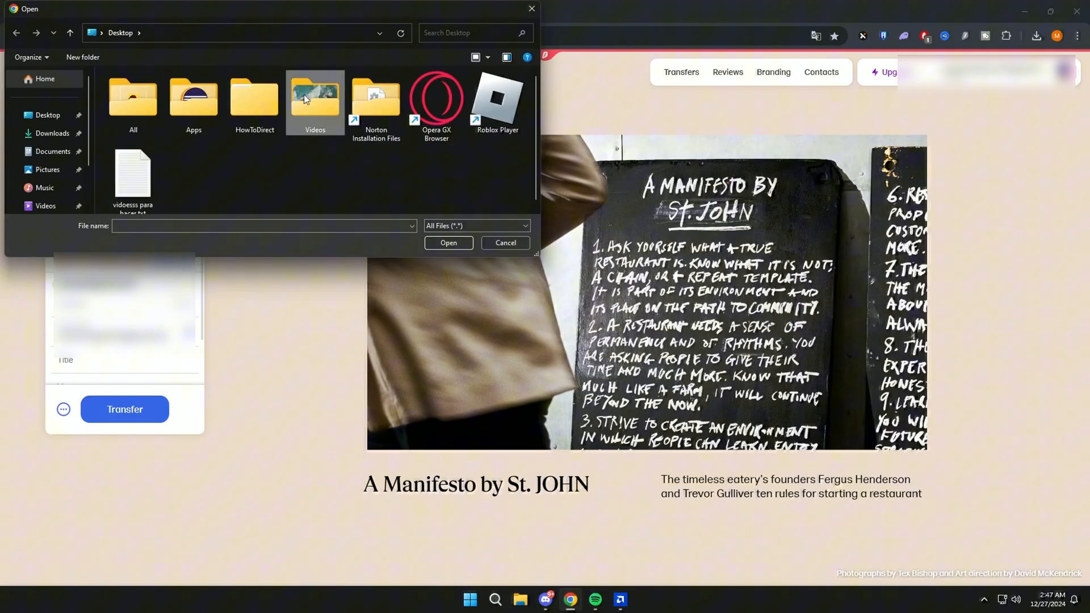
{"action": "double_click", "coordinate": [314, 96]}
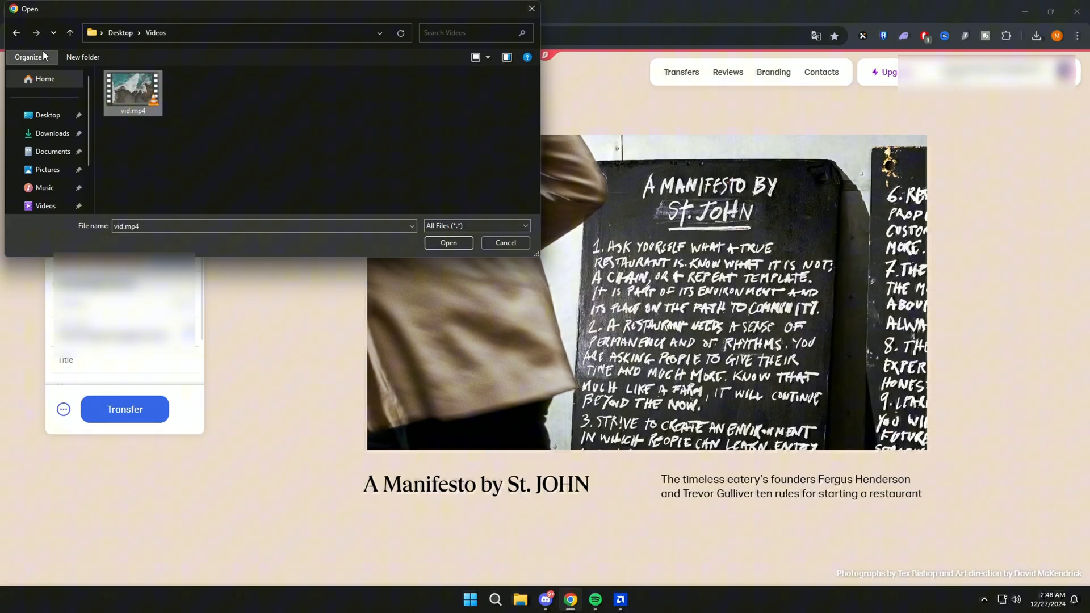
{"action": "left_click", "coordinate": [448, 243]}
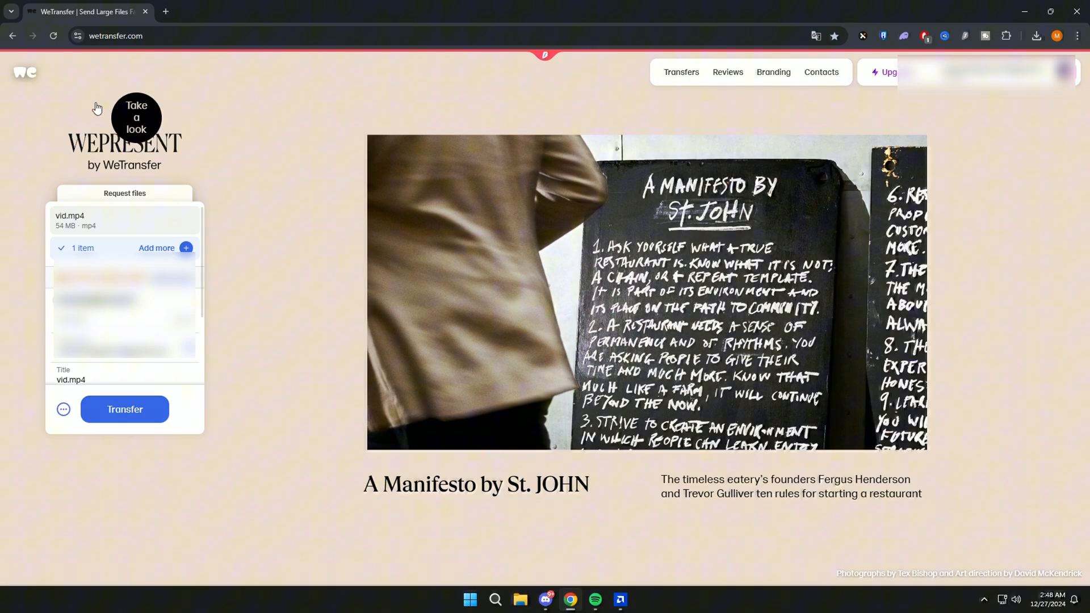
Step: Send the vid.mp4 transfer and reach the You're done! page, then switch to the iPhone
{"action": "left_click", "coordinate": [125, 409]}
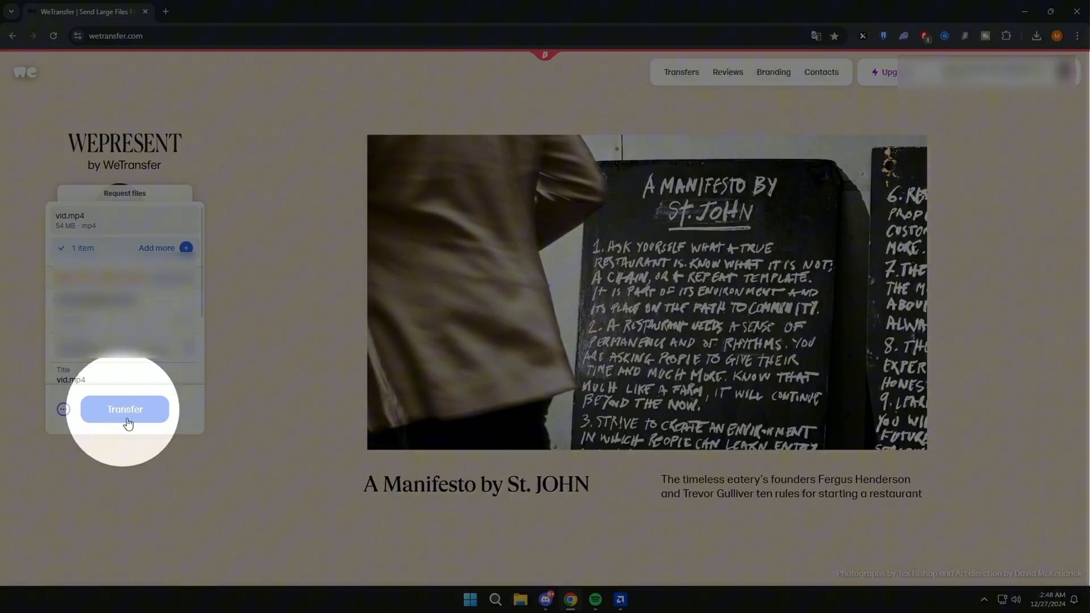
{"action": "left_click", "coordinate": [125, 410]}
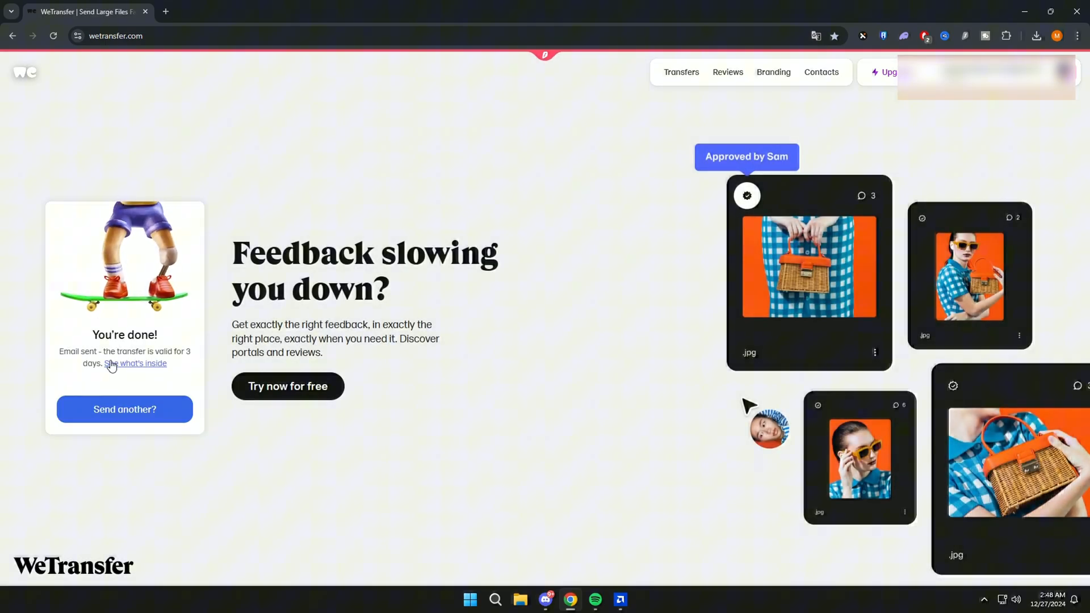
{"action": "left_click_drag", "start_coordinate": [104, 351], "coordinate": [191, 363]}
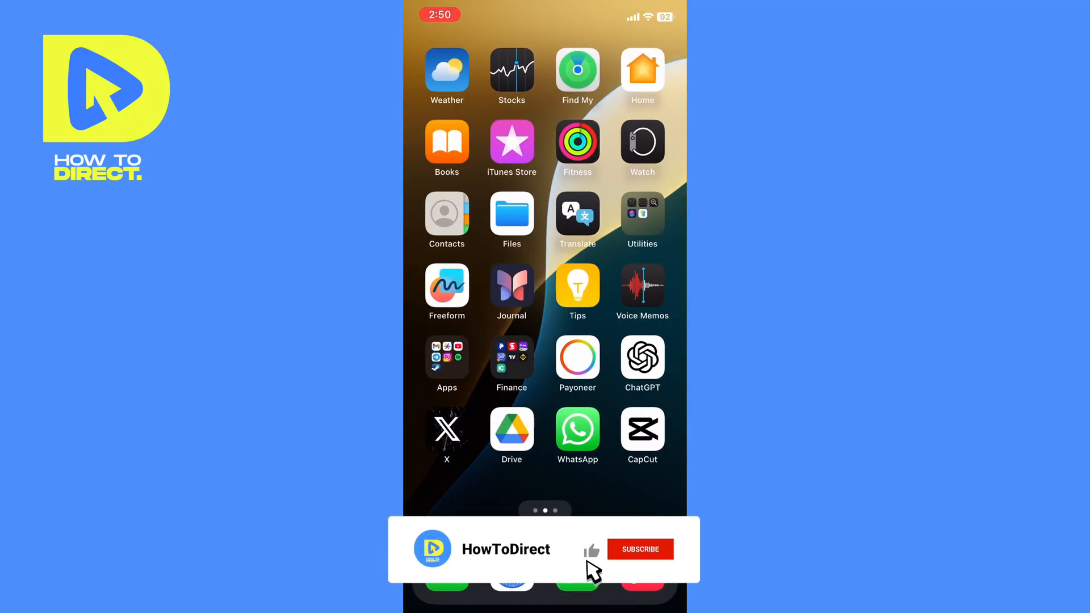
Step: View WeTransfer's vid.mp4 confirmation email at the top of the Gmail Primary inbox on the iPhone
{"action": "left_click", "coordinate": [639, 549]}
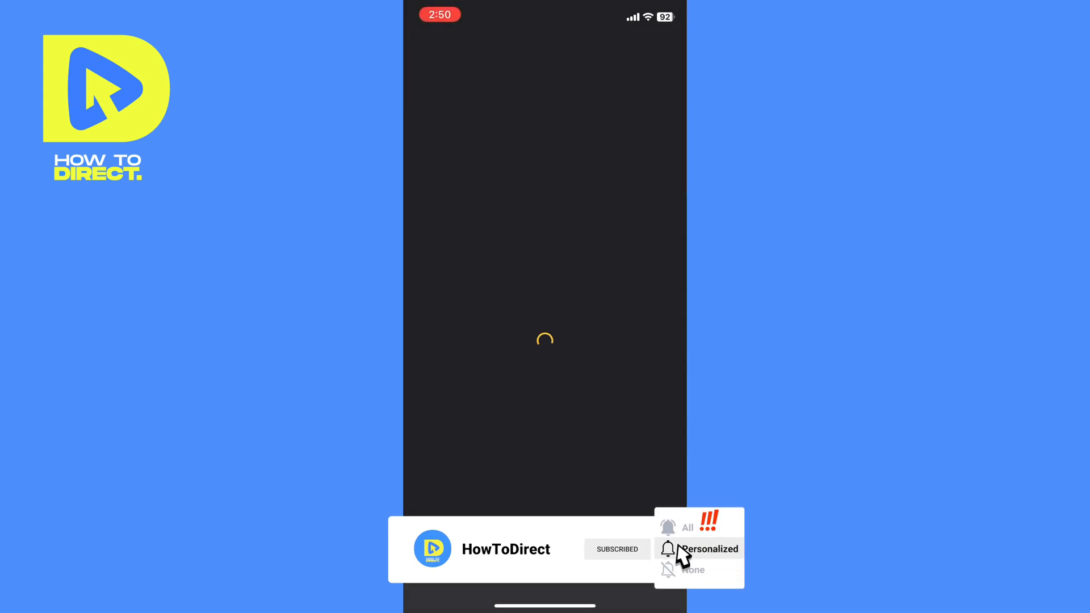
{"action": "left_click", "coordinate": [710, 549]}
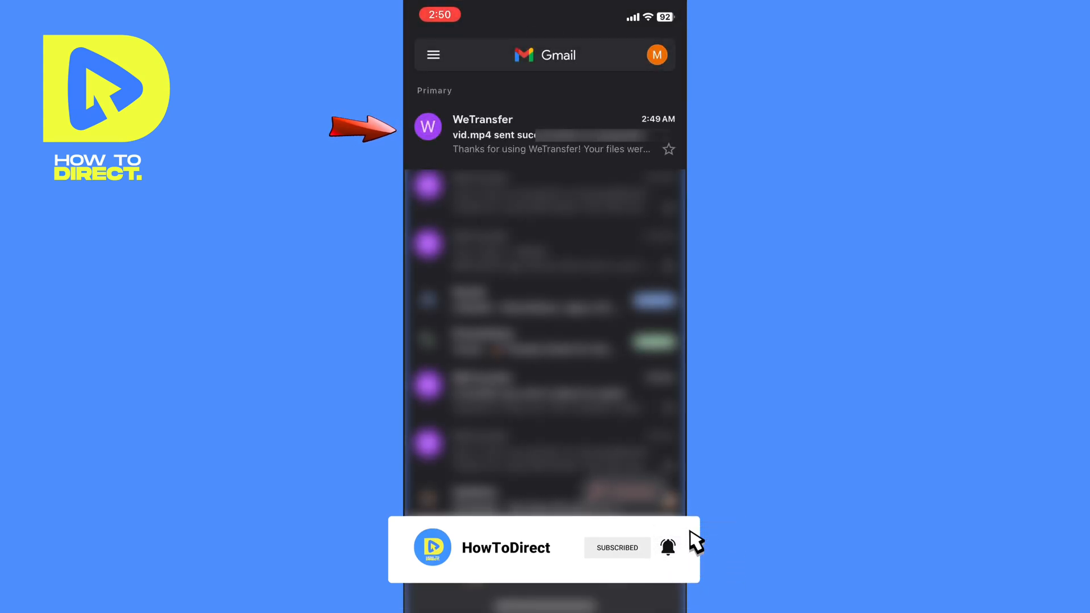